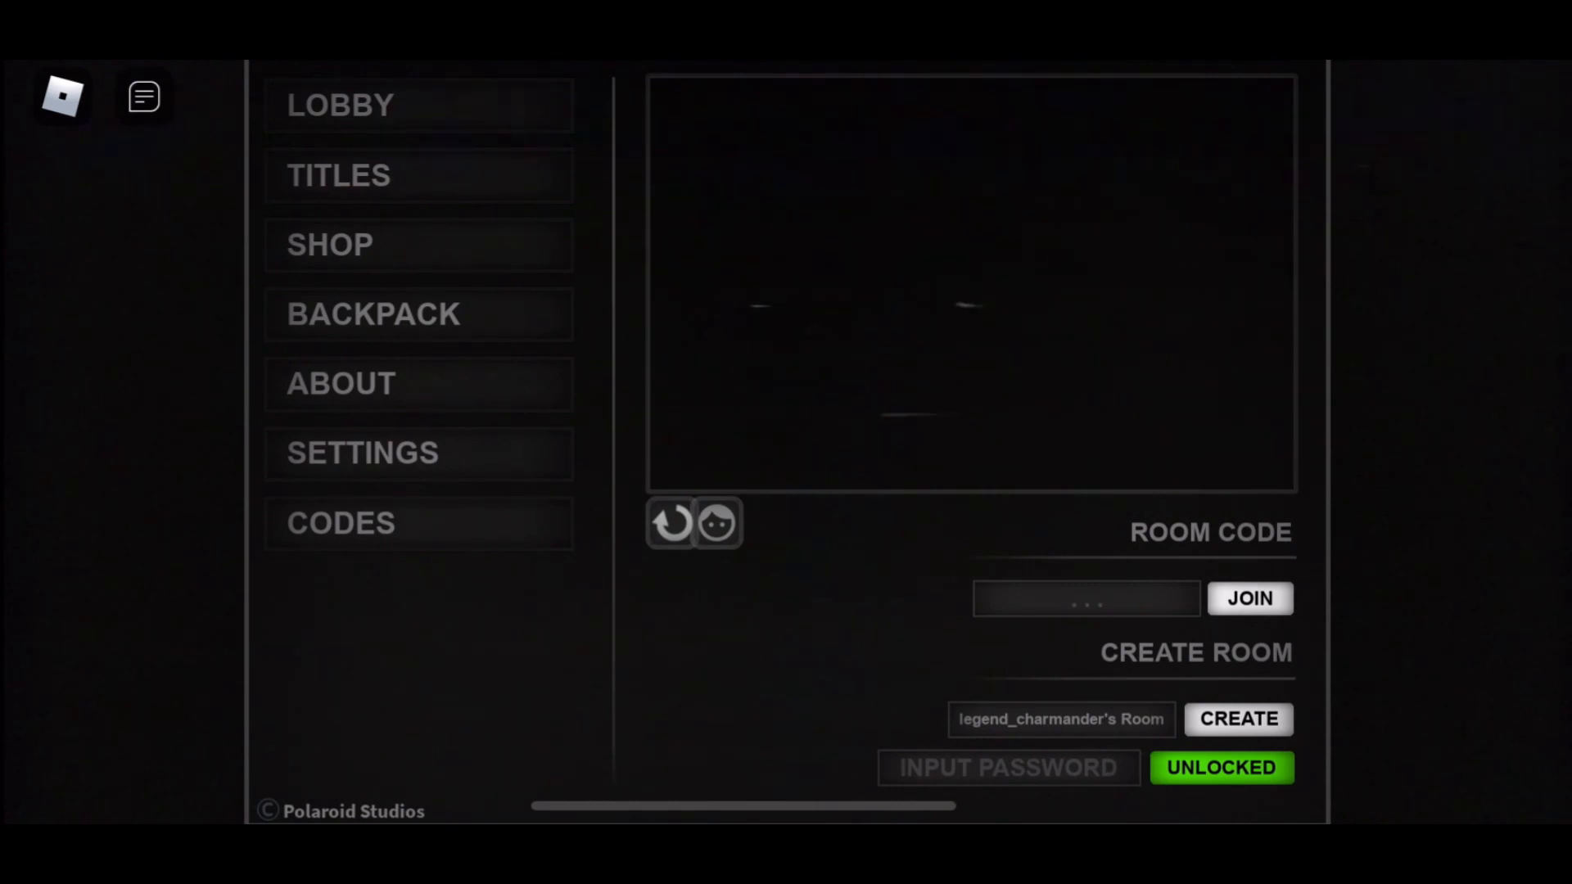
Create a private Easy room and step the level checkpoint up to level 2, which refuses to start
{"action": "left_click", "coordinate": [1237, 719]}
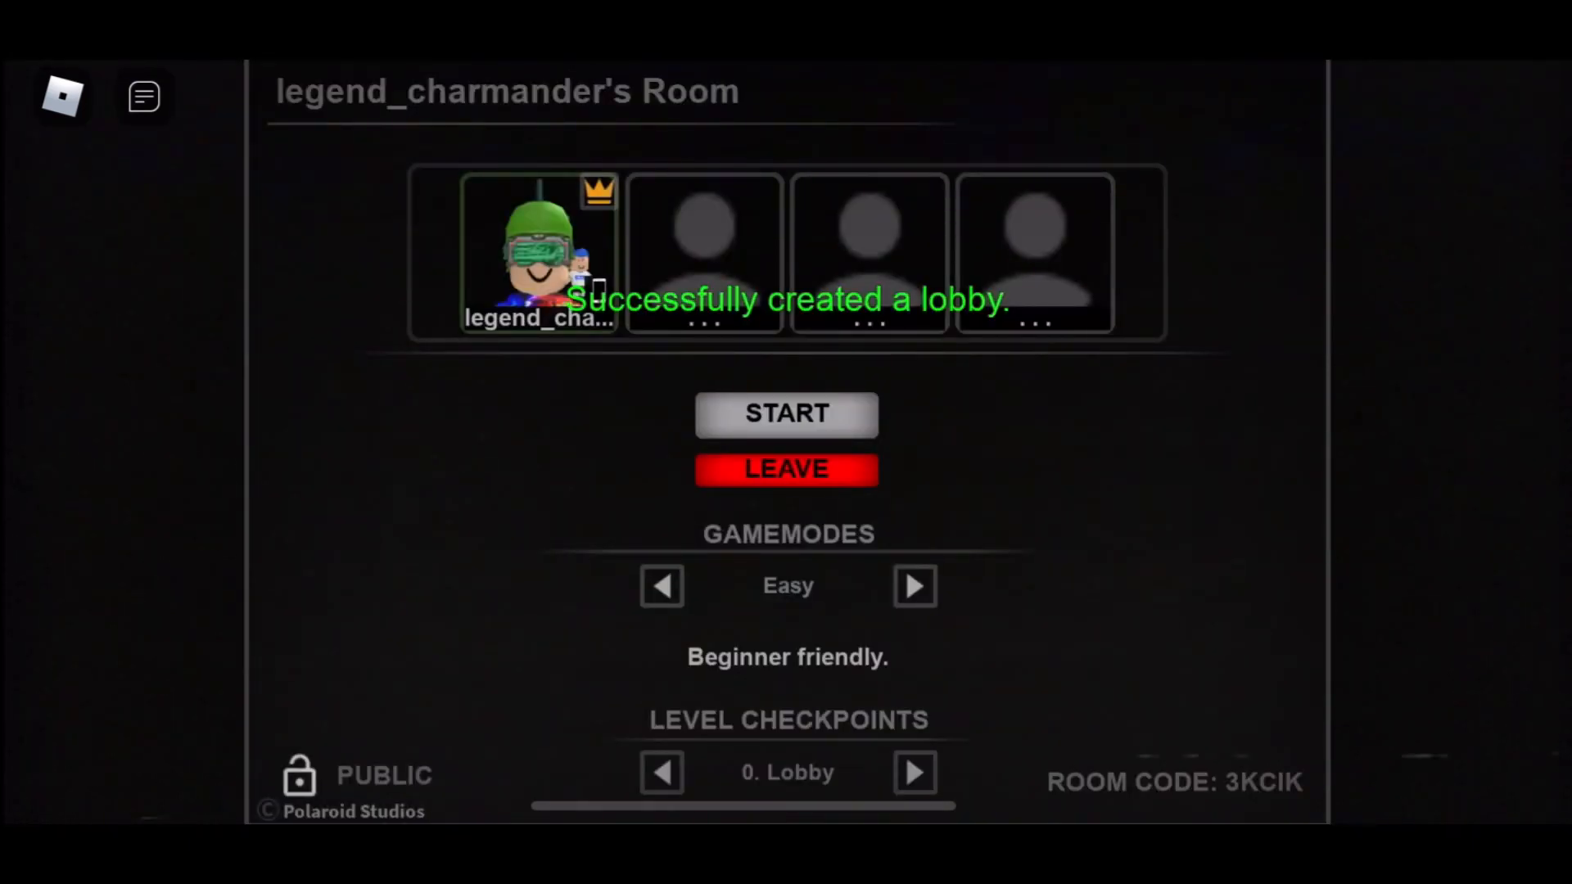
{"action": "left_click", "coordinate": [914, 773]}
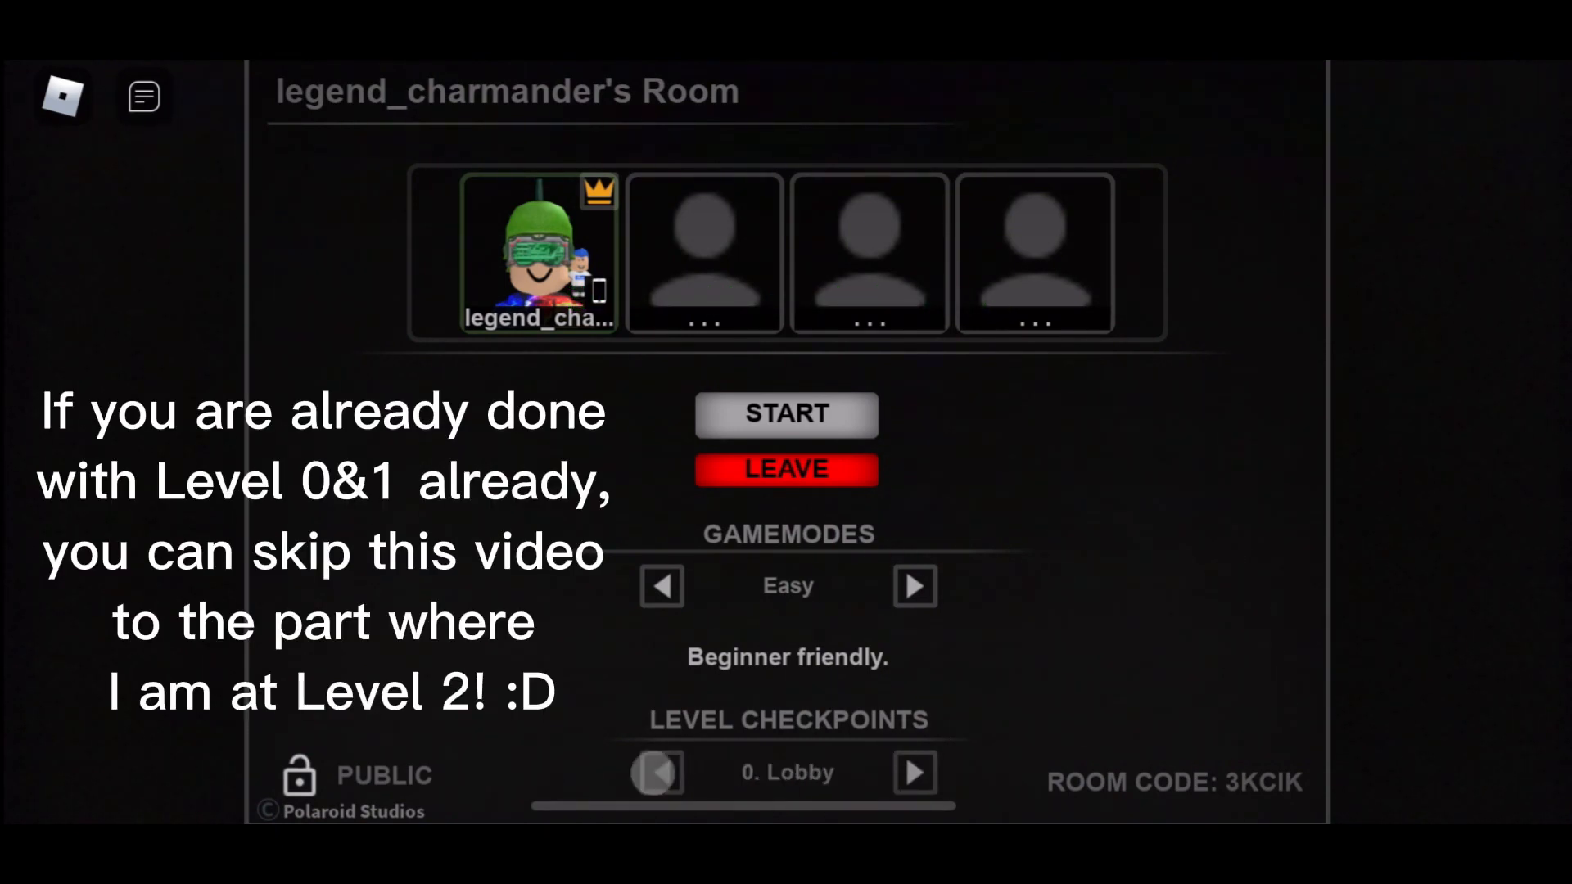
{"action": "left_click", "coordinate": [917, 773]}
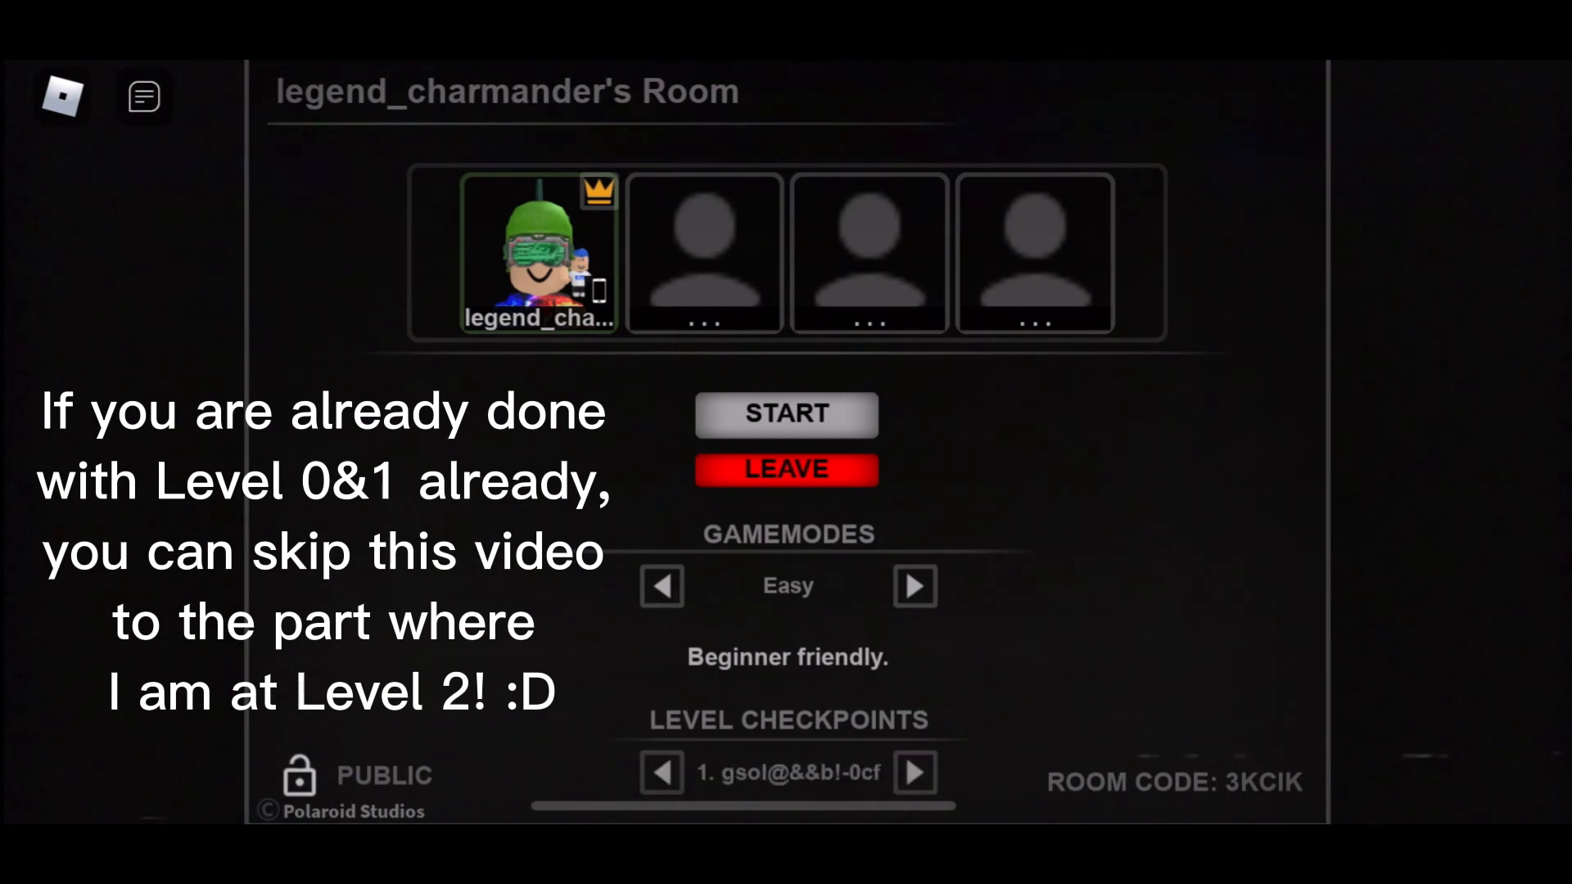
{"action": "left_click", "coordinate": [917, 772]}
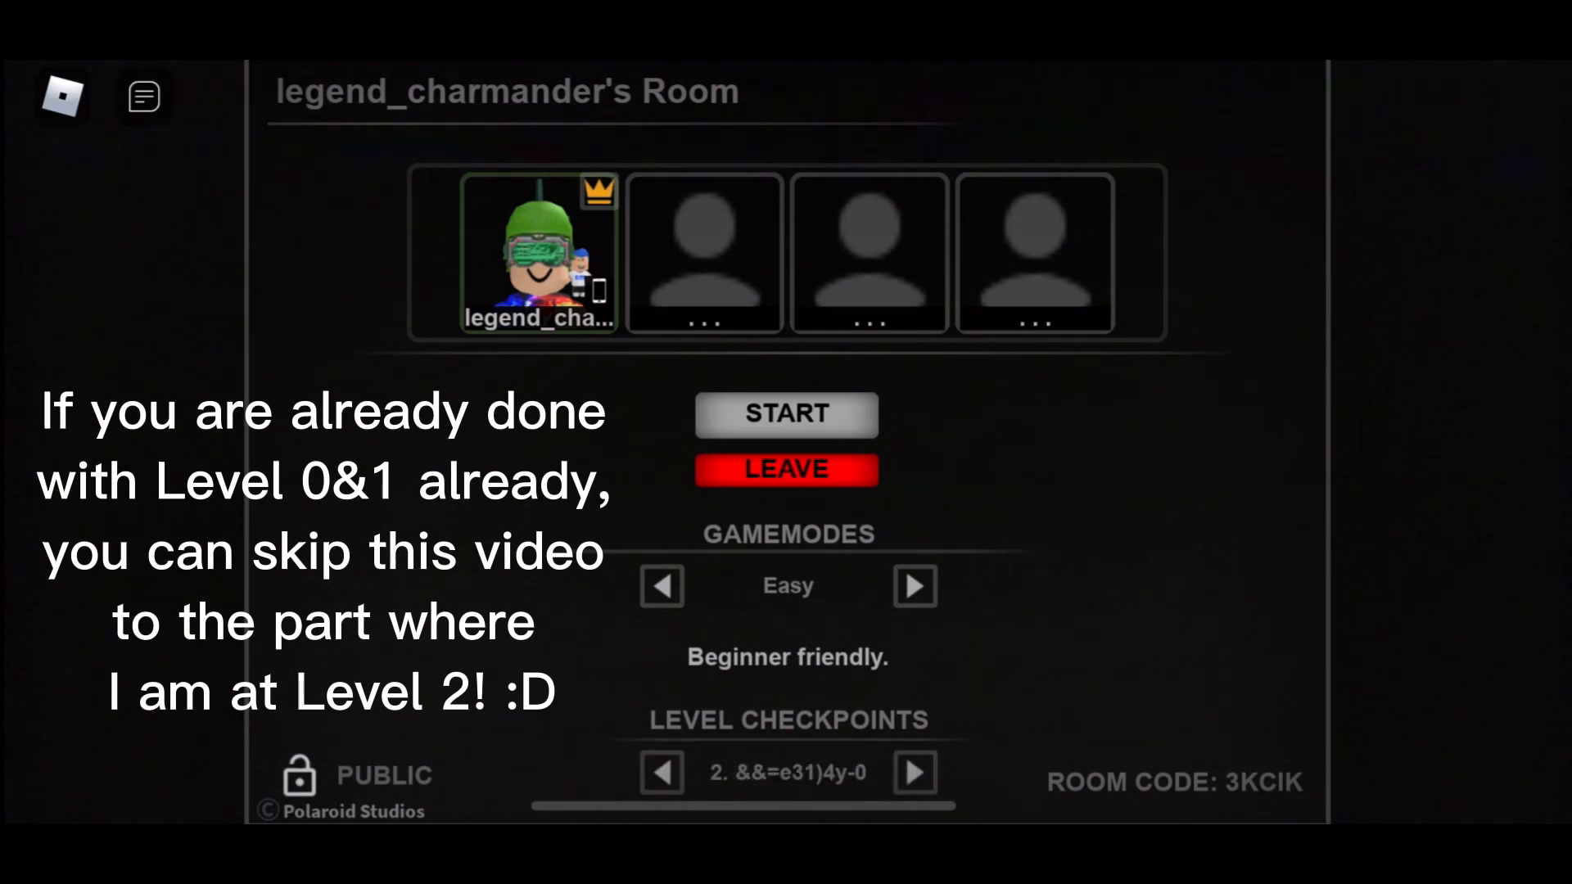
{"action": "left_click", "coordinate": [786, 415]}
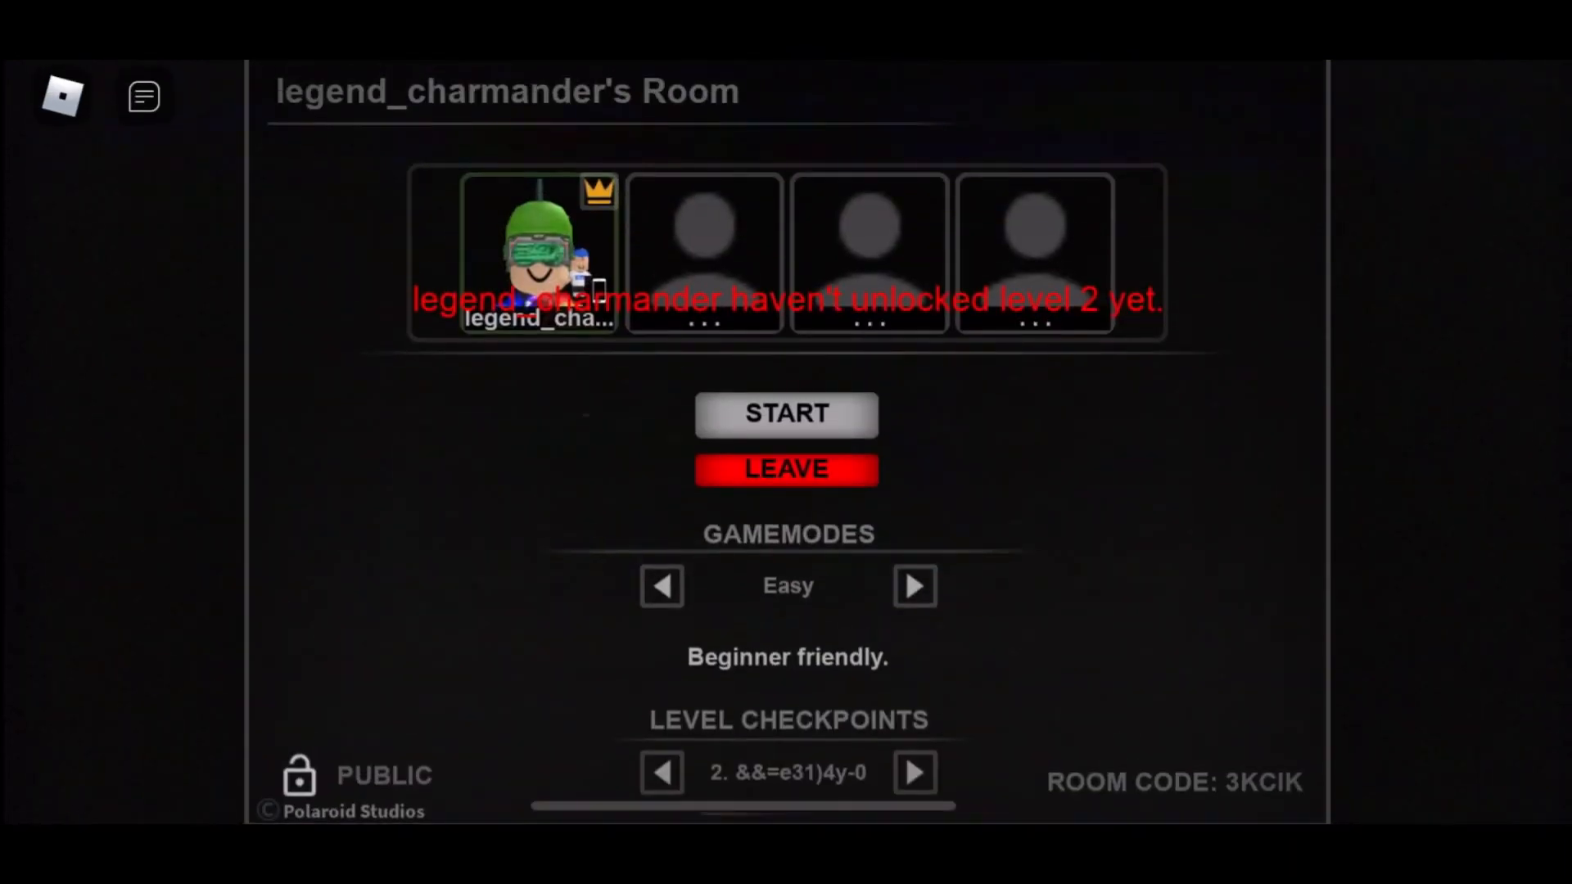
Put the checkpoint back to 0. Lobby and start the game from there
{"action": "left_click", "coordinate": [661, 773]}
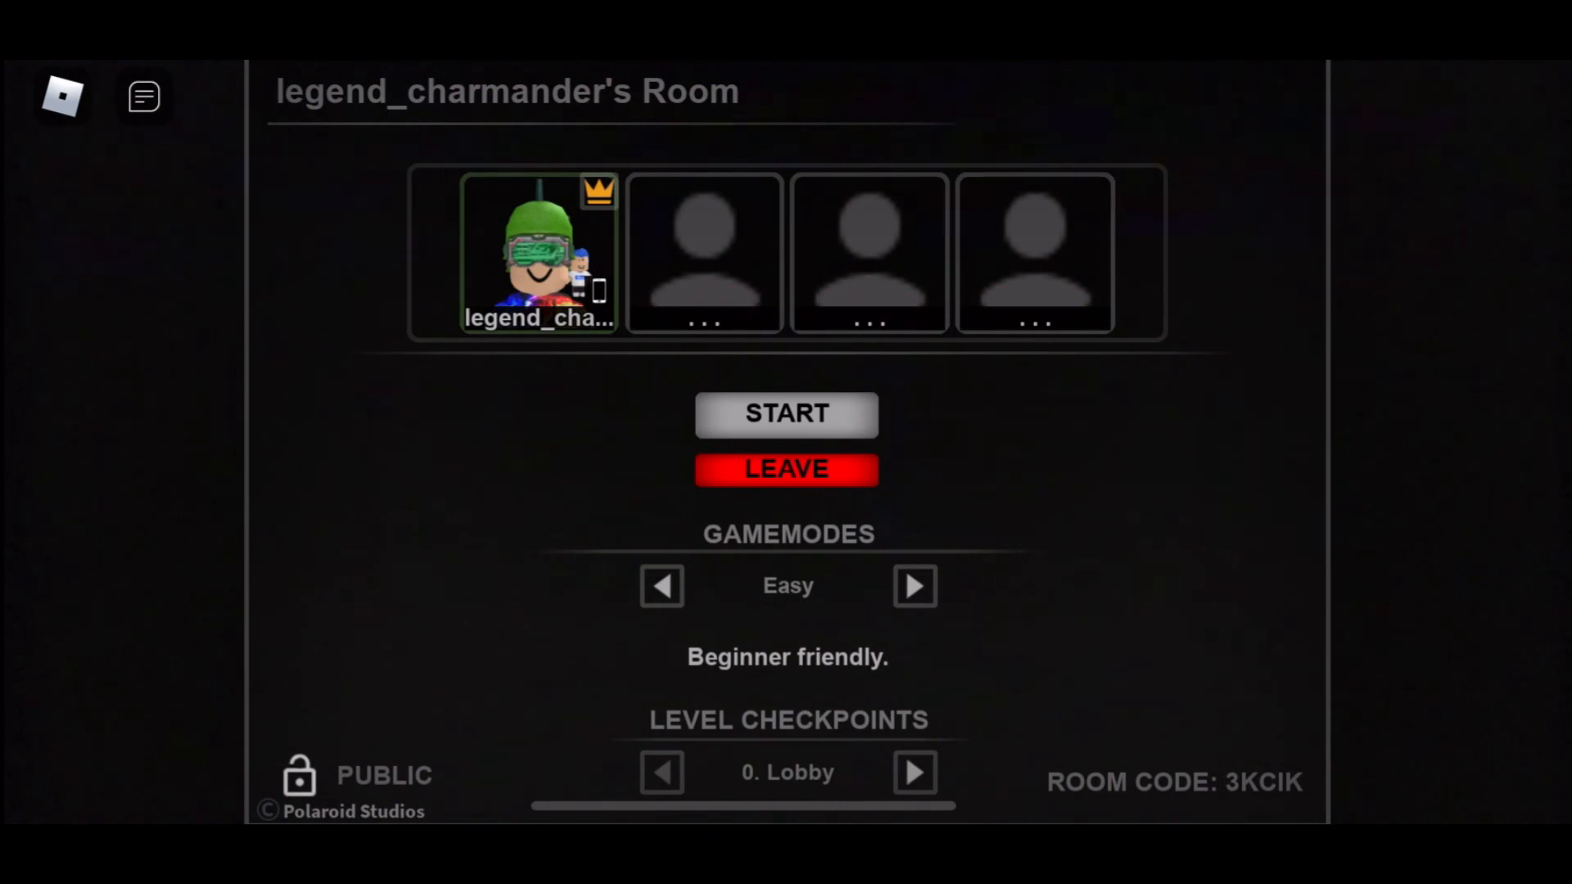
{"action": "left_click", "coordinate": [786, 414]}
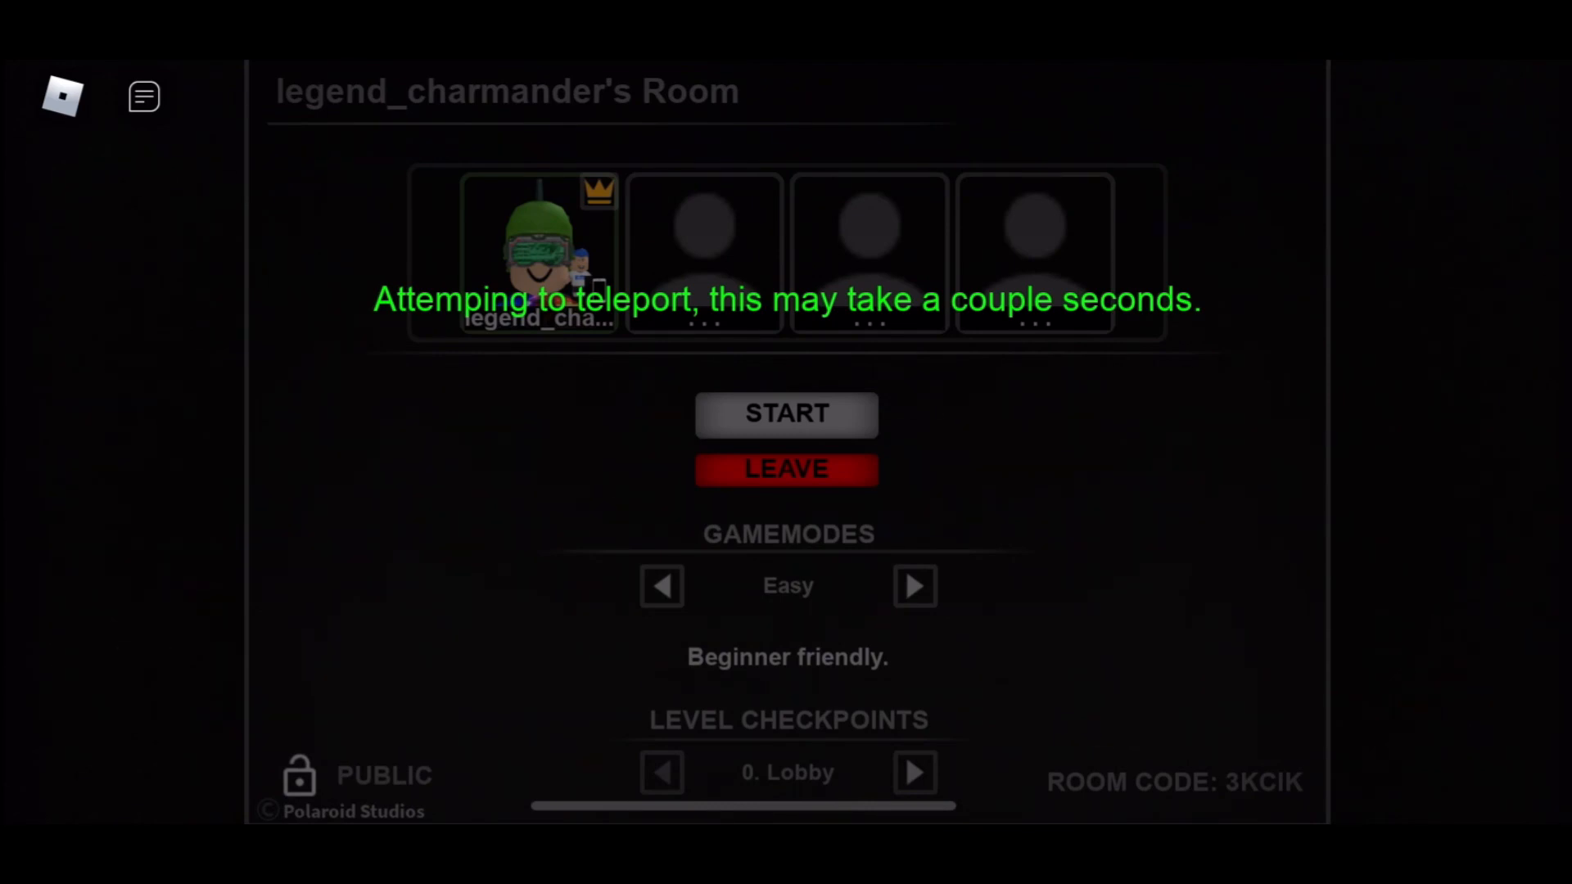
Confirm the teleport from the room into level 0 of the horror game
{"action": "left_click", "coordinate": [786, 414]}
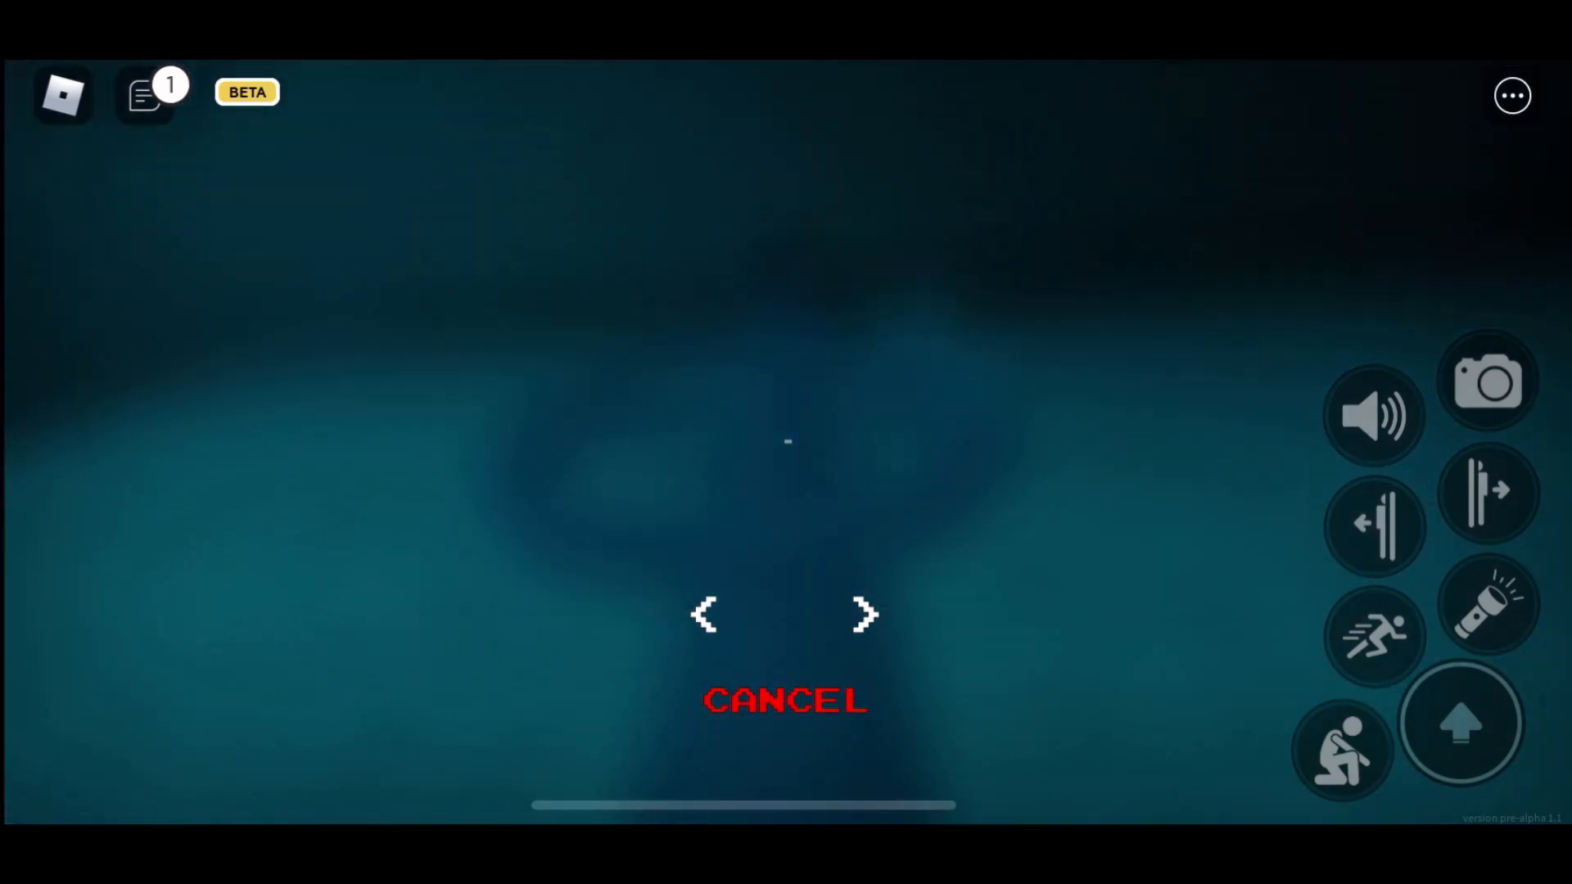
{"action": "left_click", "coordinate": [783, 701]}
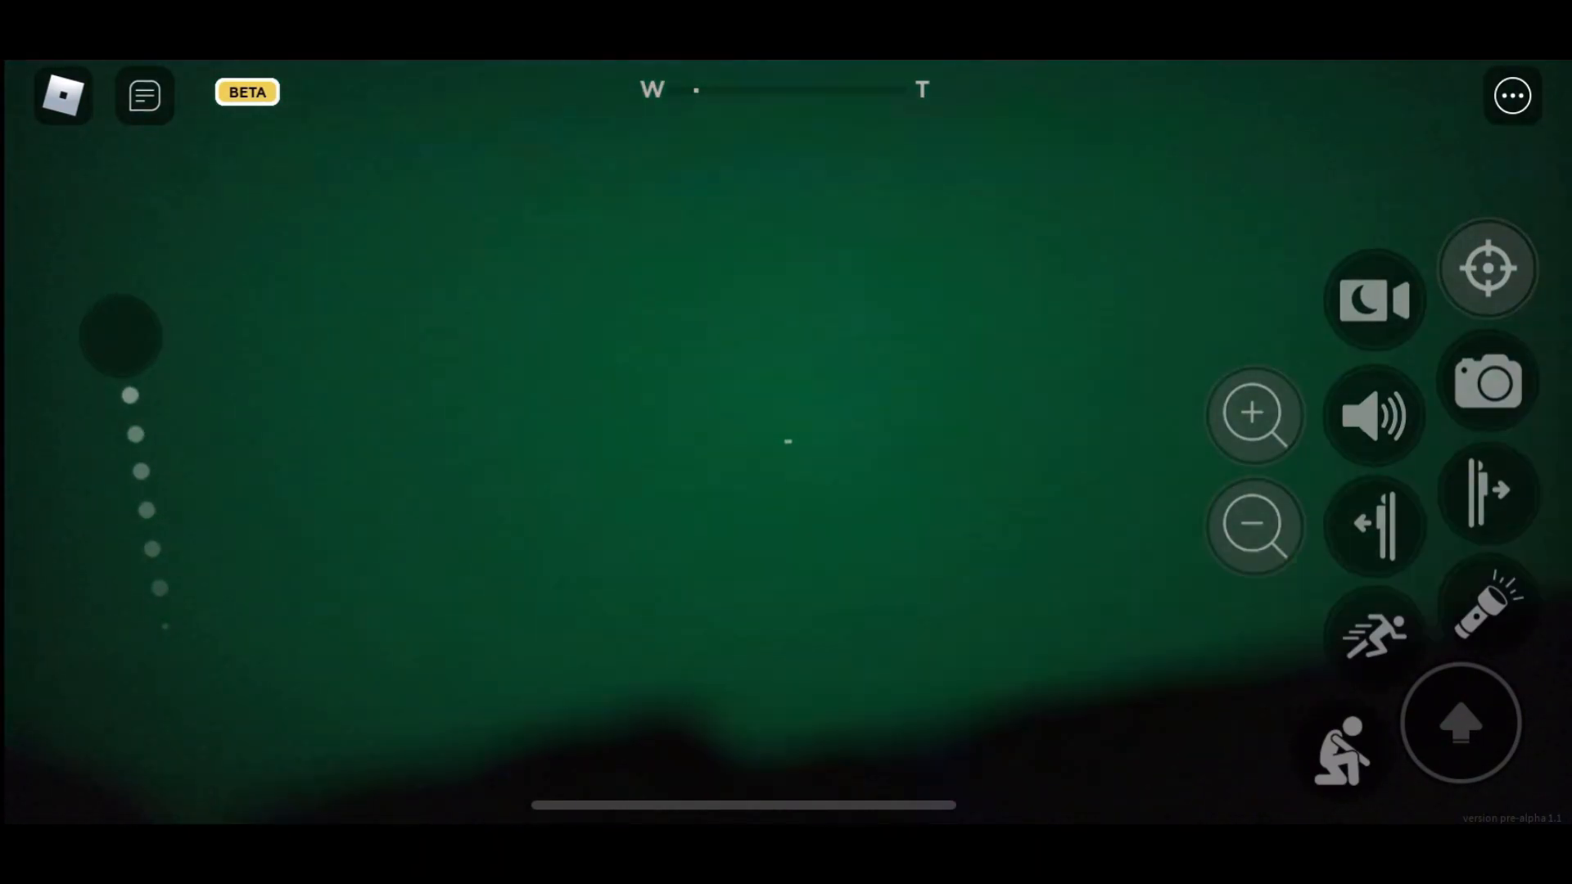
Pan the night-vision camera view around the dark area while advancing
{"action": "left_click", "coordinate": [1487, 613]}
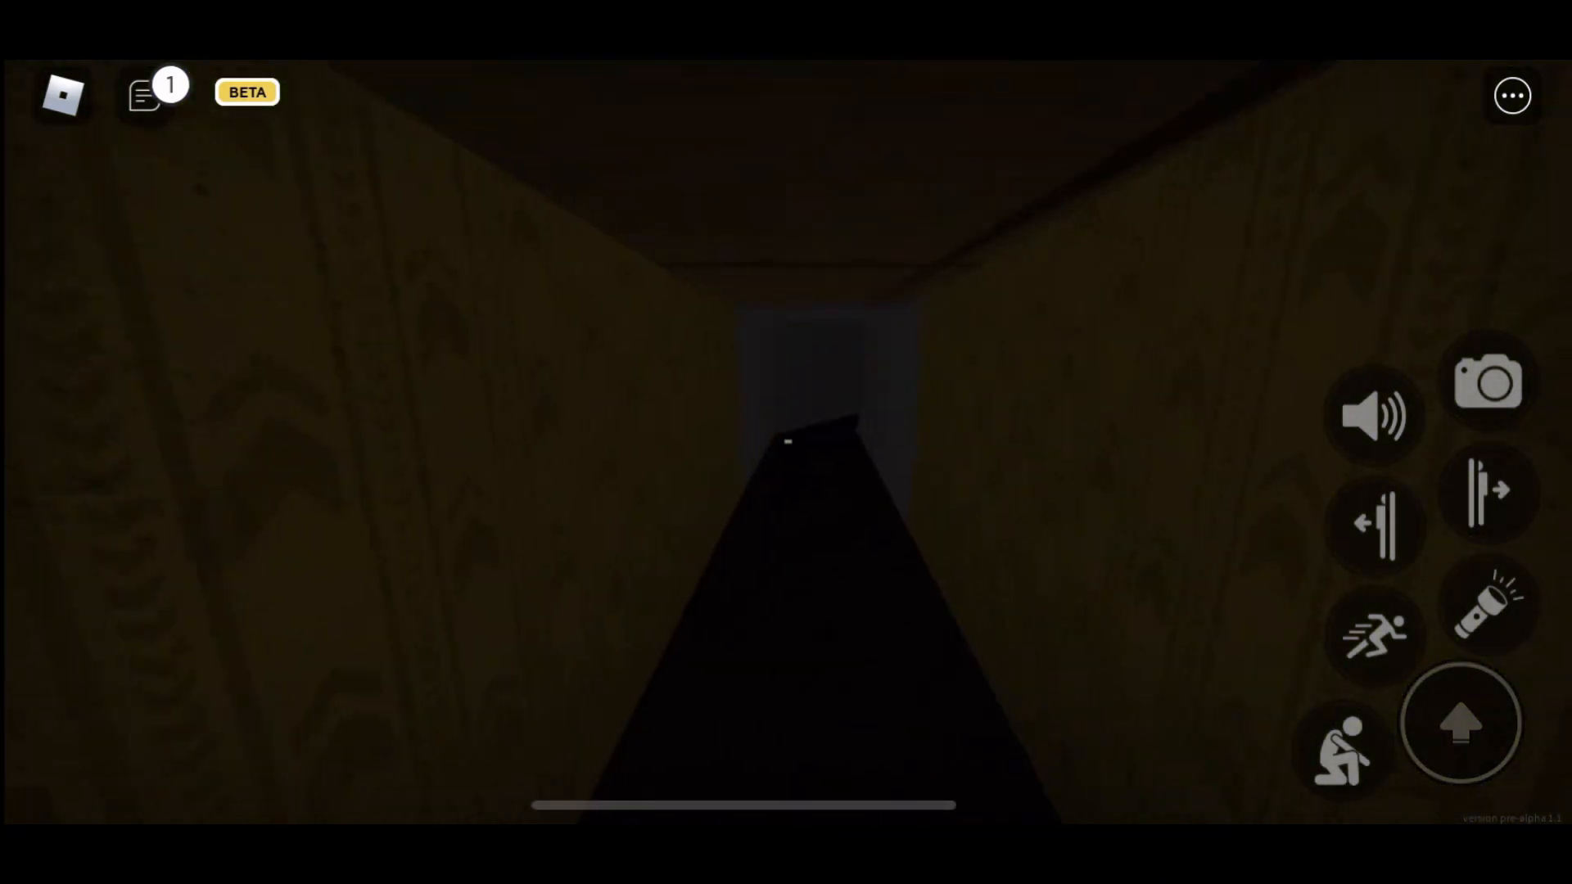
Walk forward down the dark patterned corridor to finish the run and unlock level 2
{"action": "left_click", "coordinate": [1486, 624]}
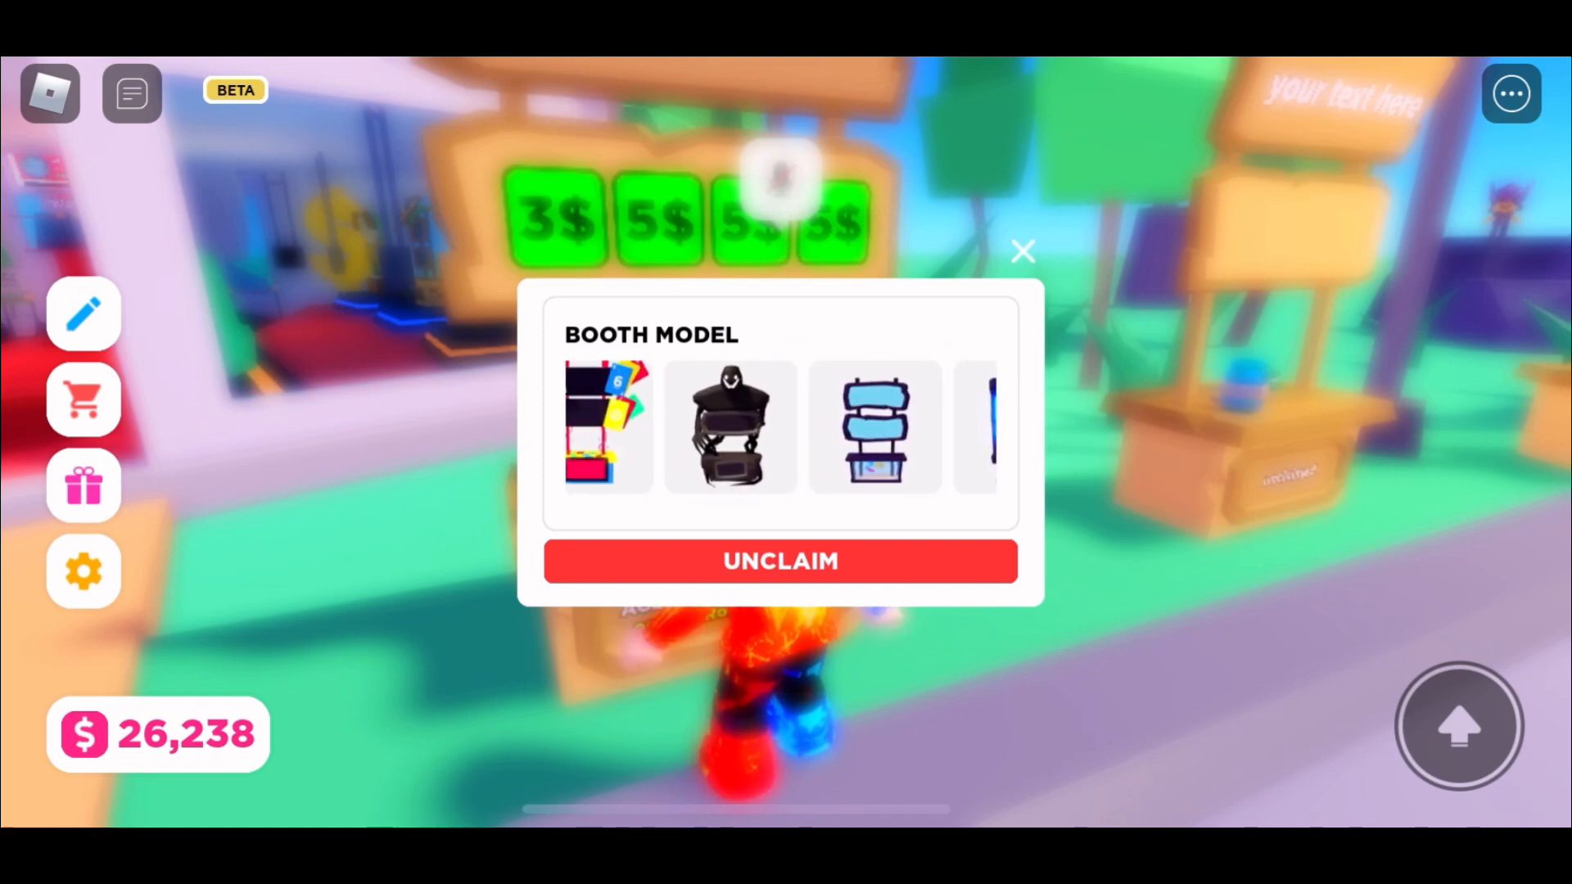
Choose the black monster stand as the booth model and close the chooser
{"action": "left_click", "coordinate": [730, 427]}
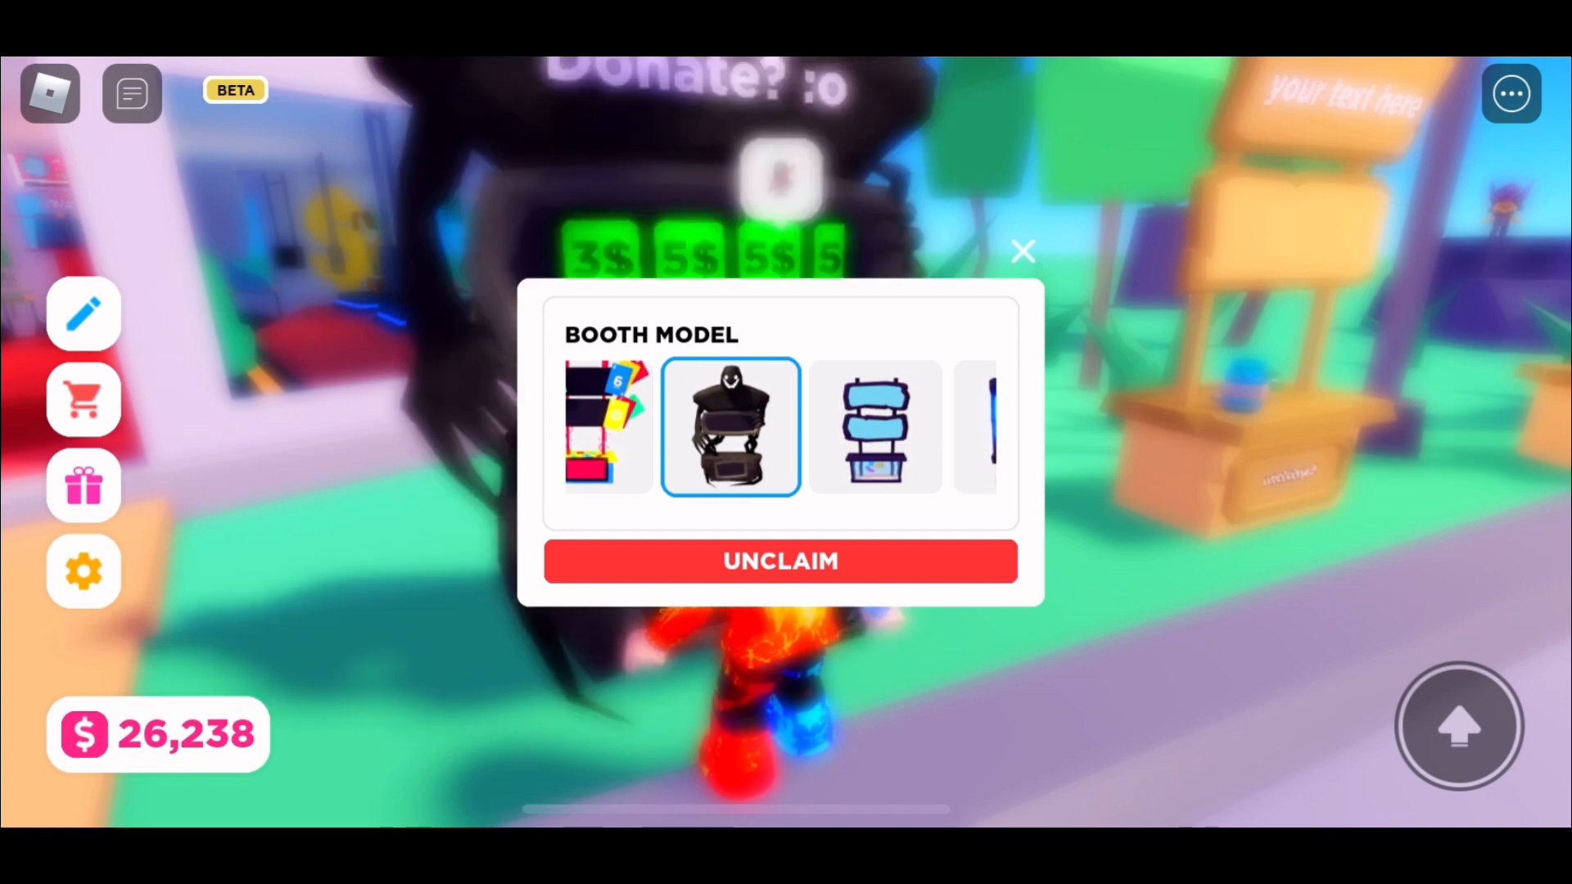
{"action": "left_click", "coordinate": [1022, 250]}
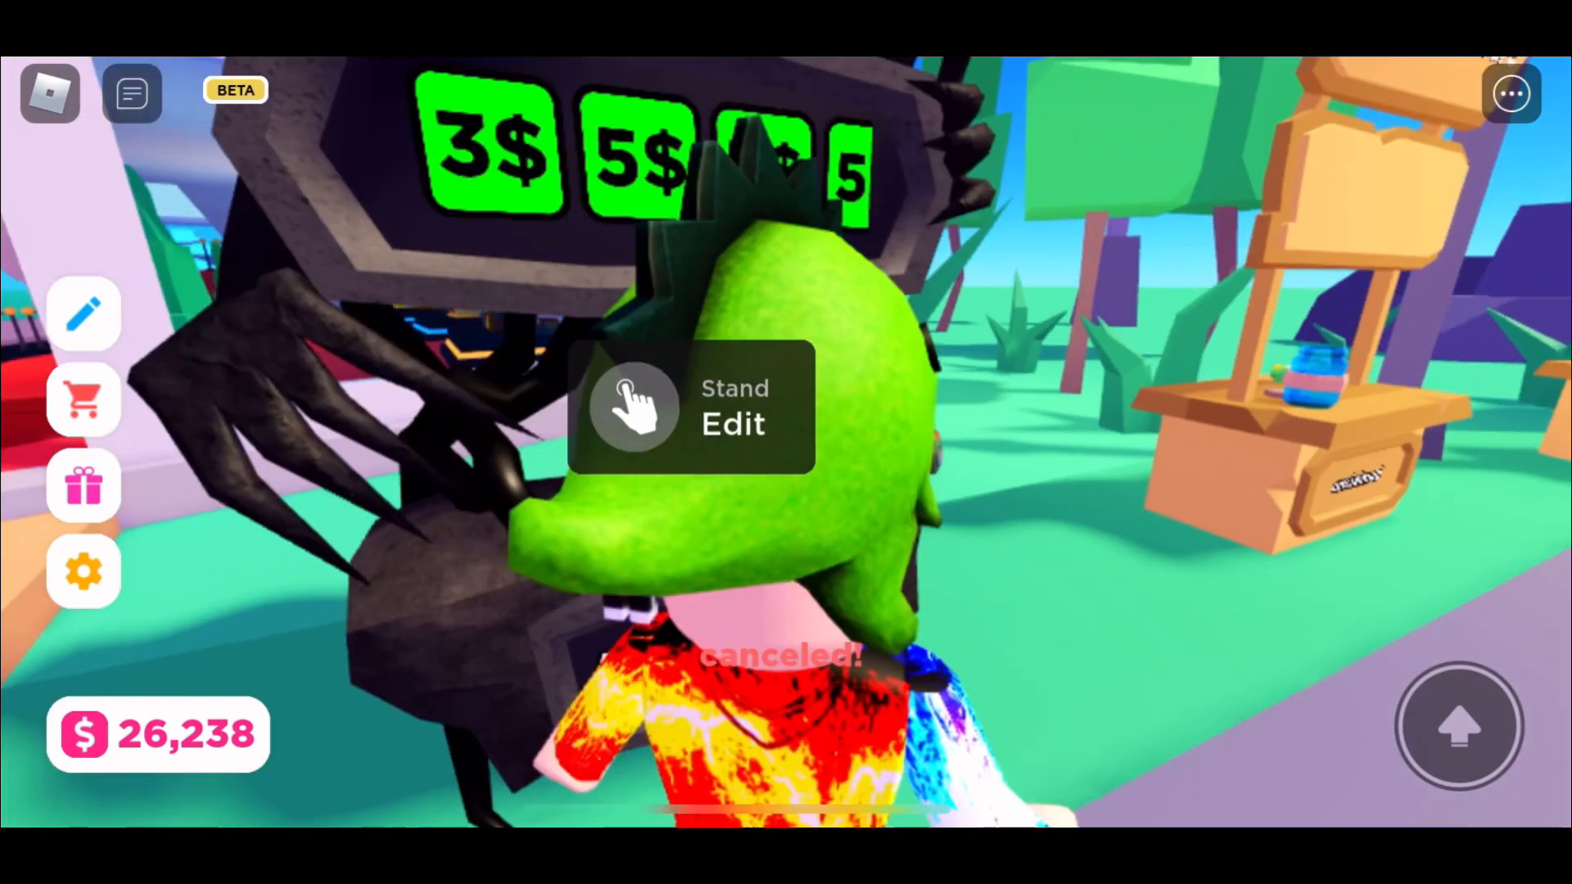